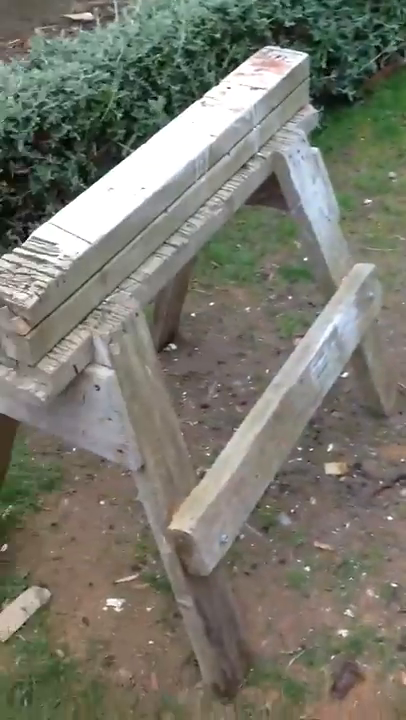
scroll("down", 3)
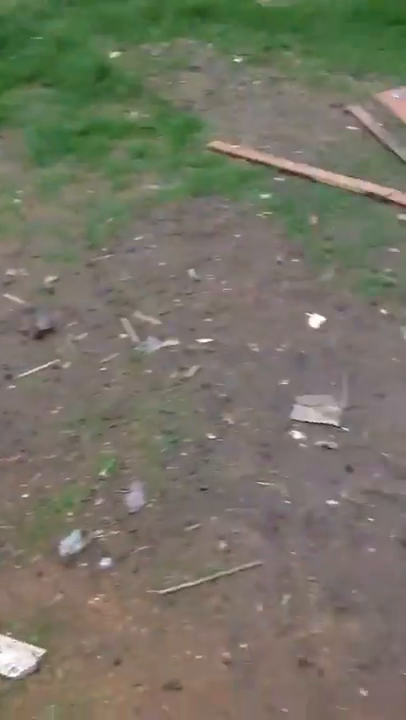